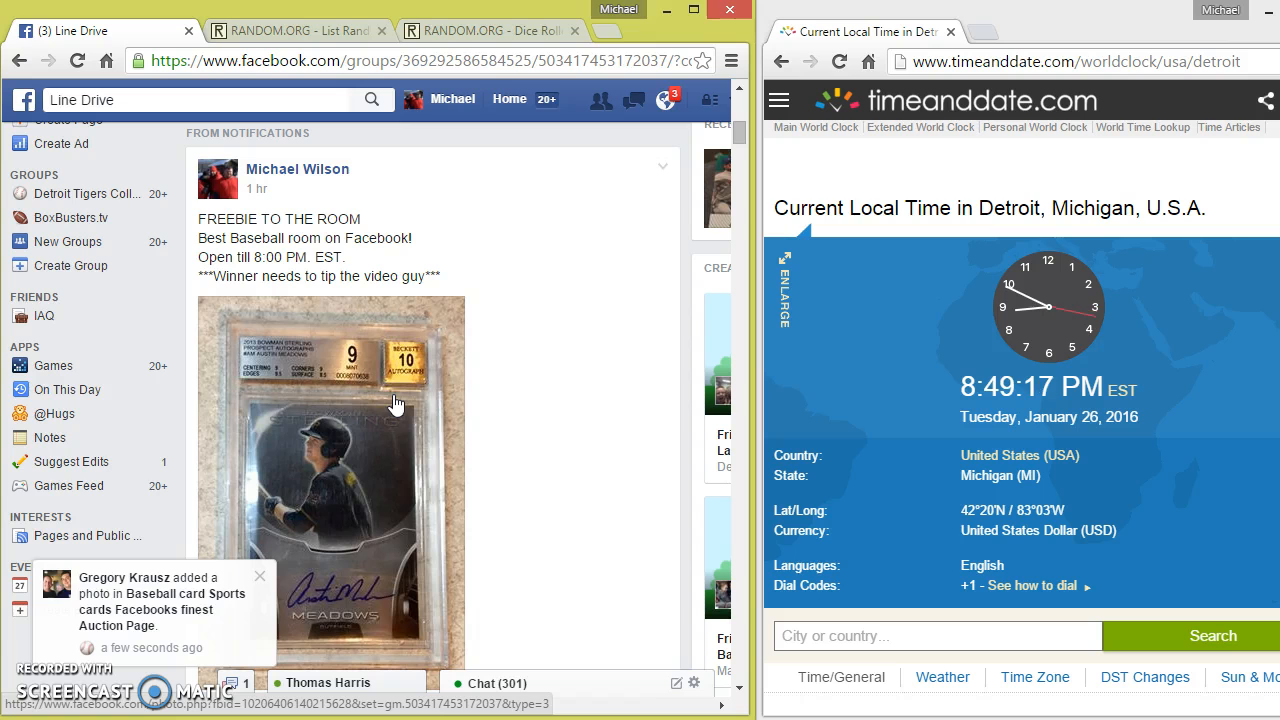
Scroll the giveaway post's comments down to the organizer's closing list of entrant names.
scroll(down, 3)
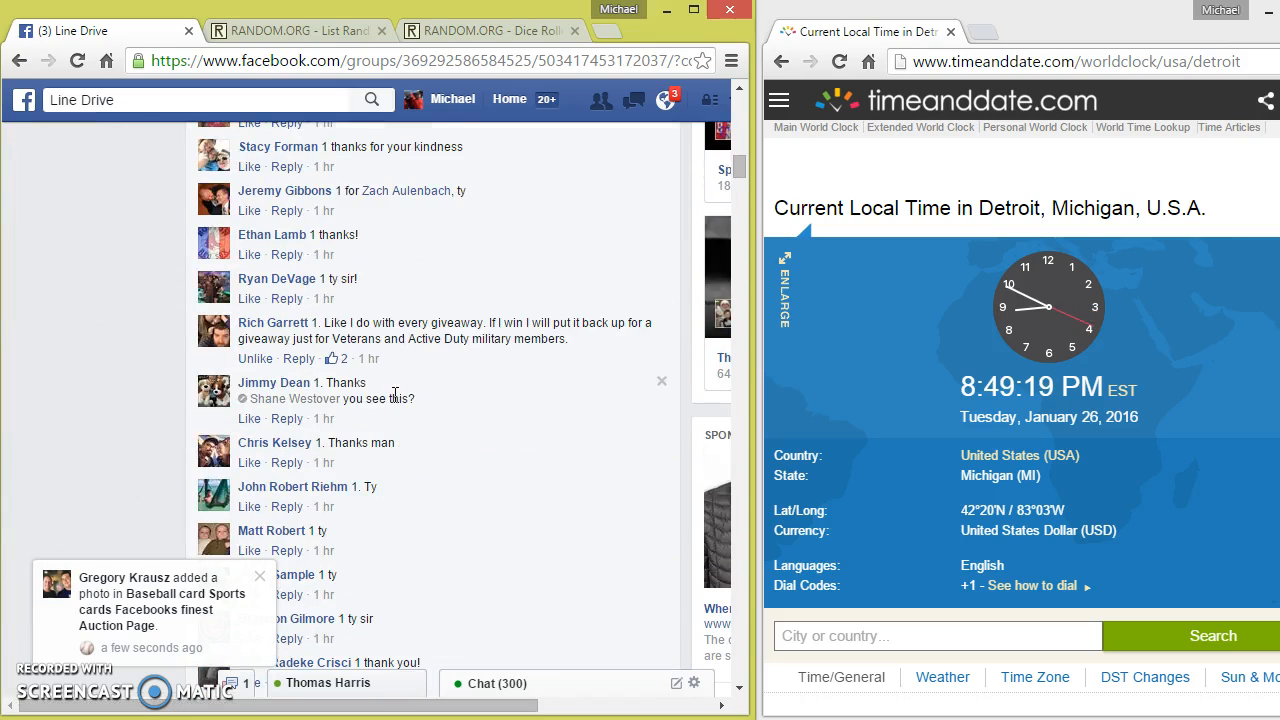
scroll(down, 3)
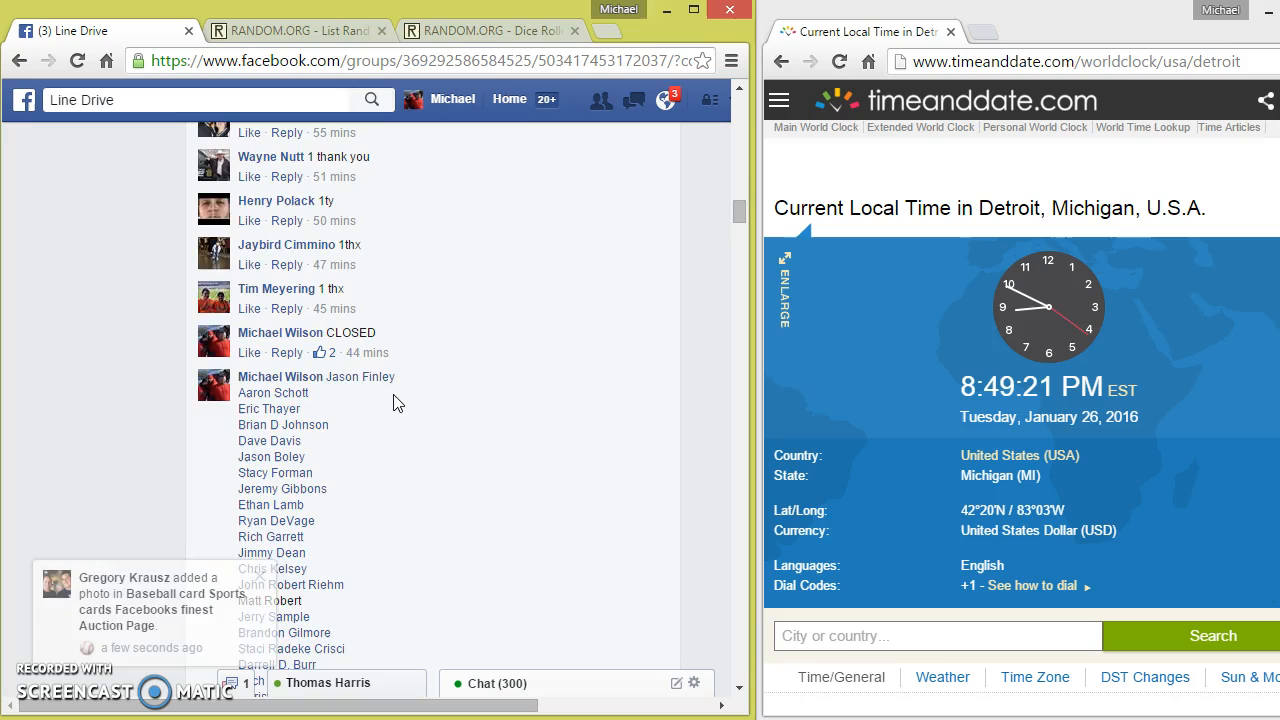
scroll(down, 3)
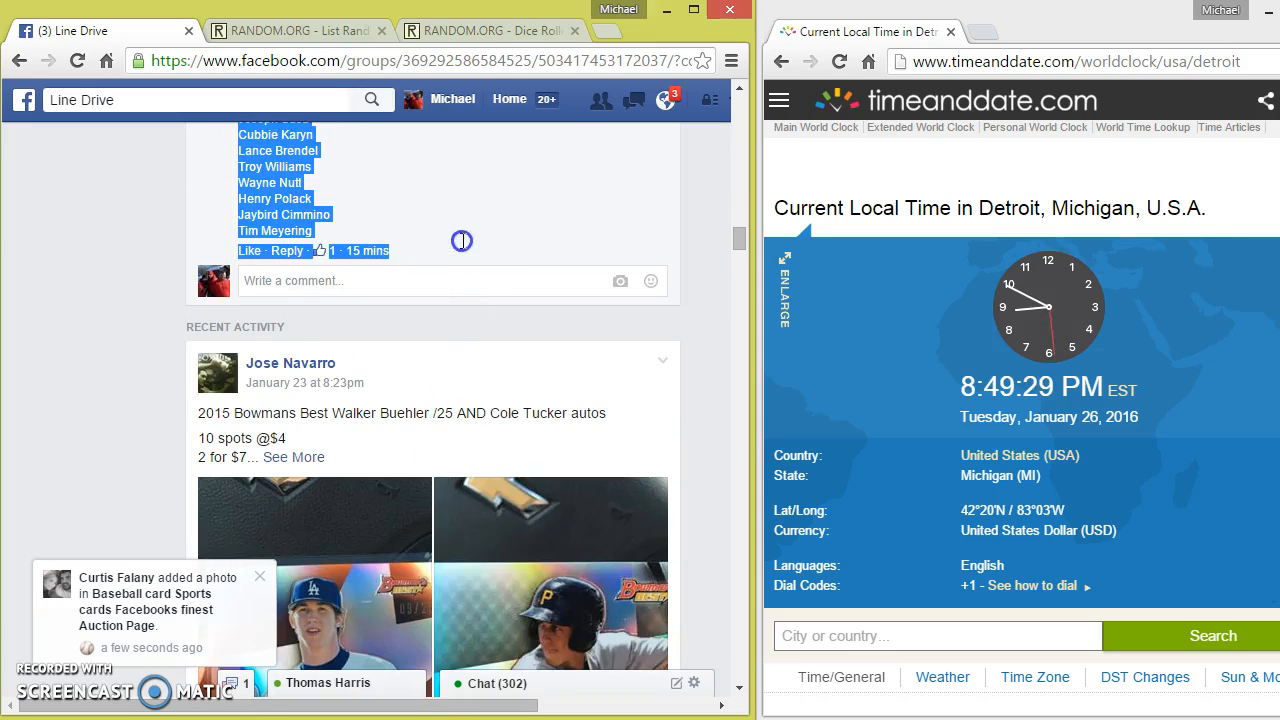
Copy the selected entrant names, comment 'LIVE' under them, and go to the RANDOM.ORG list randomizer.
right_click(436, 168)
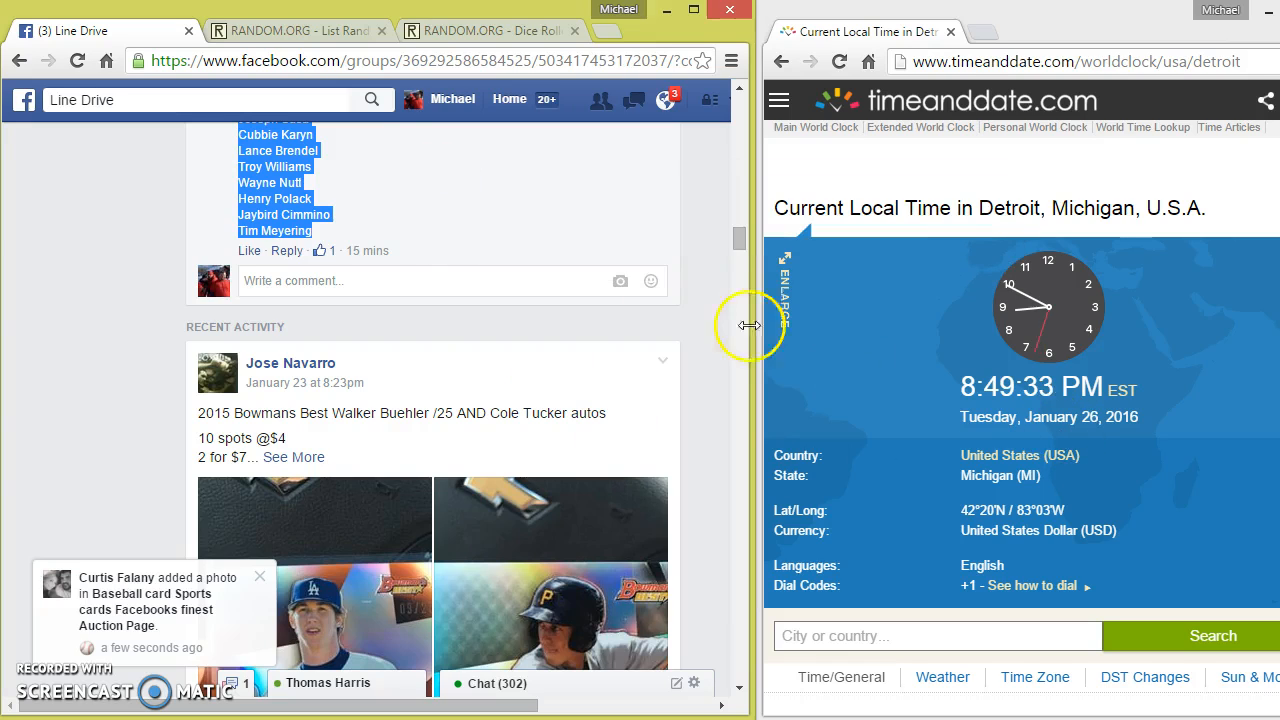
text(L)
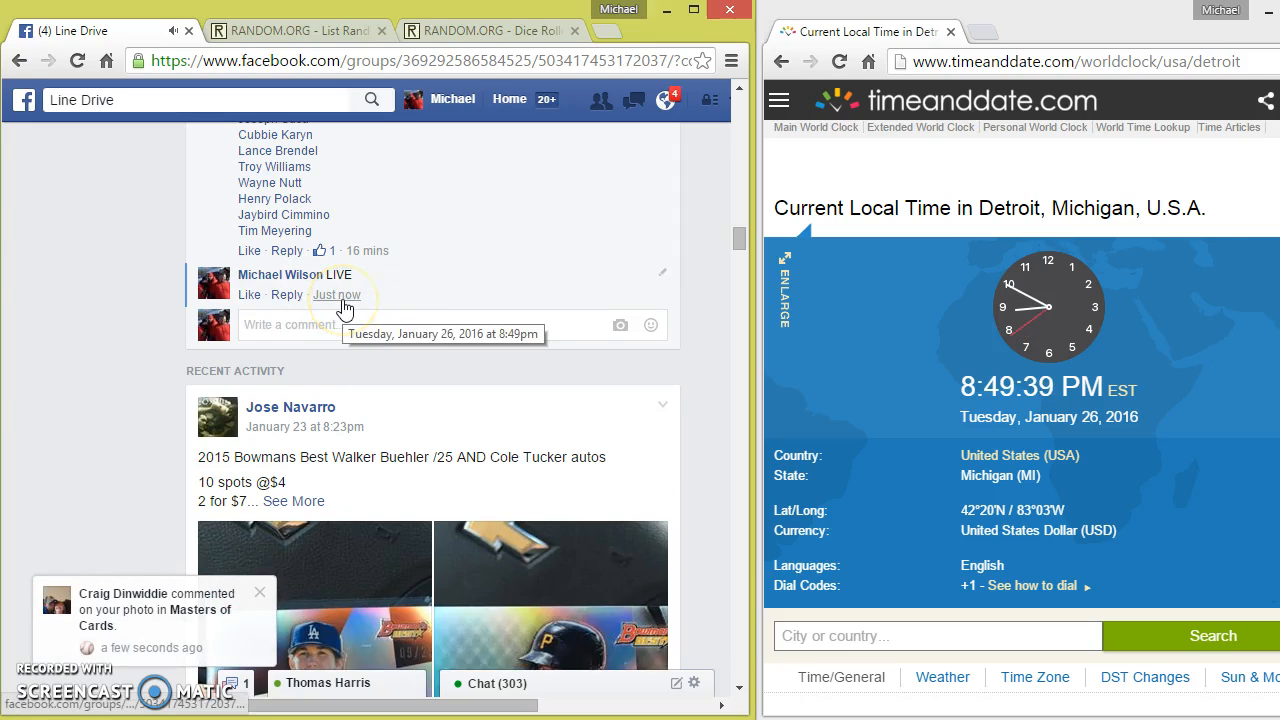
click(290, 30)
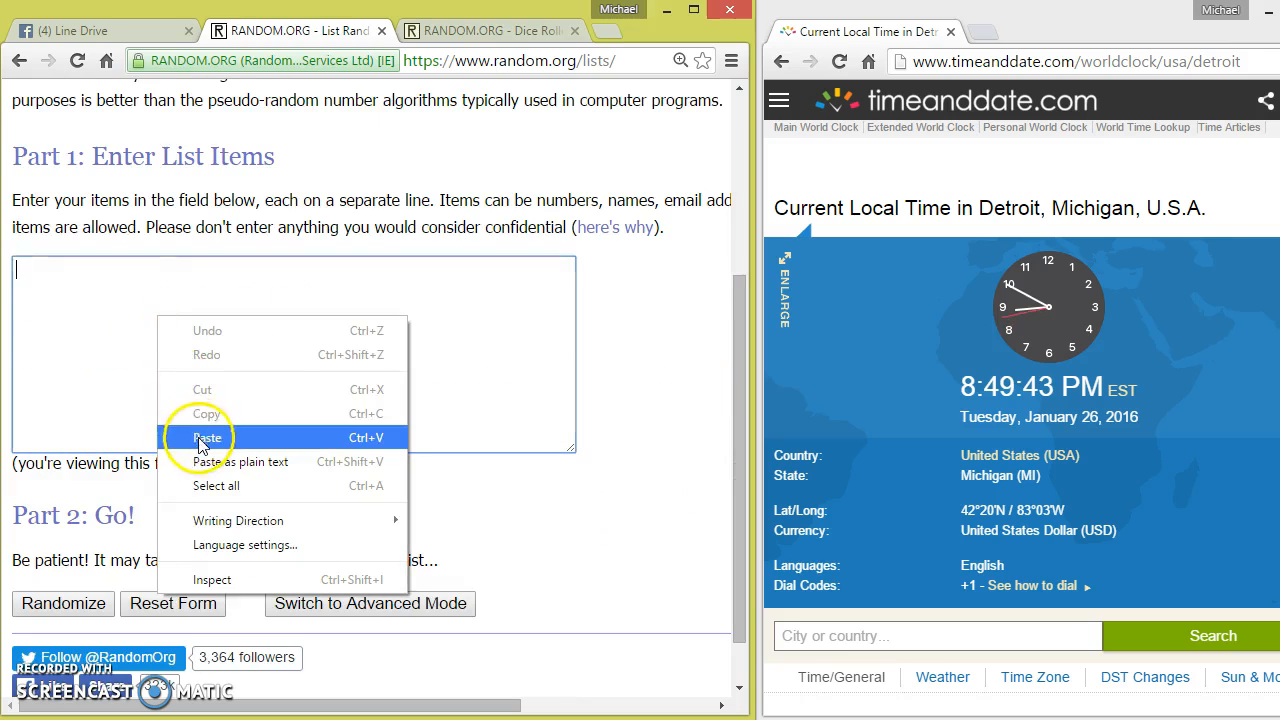
Paste the names into the list randomizer and roll two dice in the Dice Roller, getting 3 and 6.
click(208, 436)
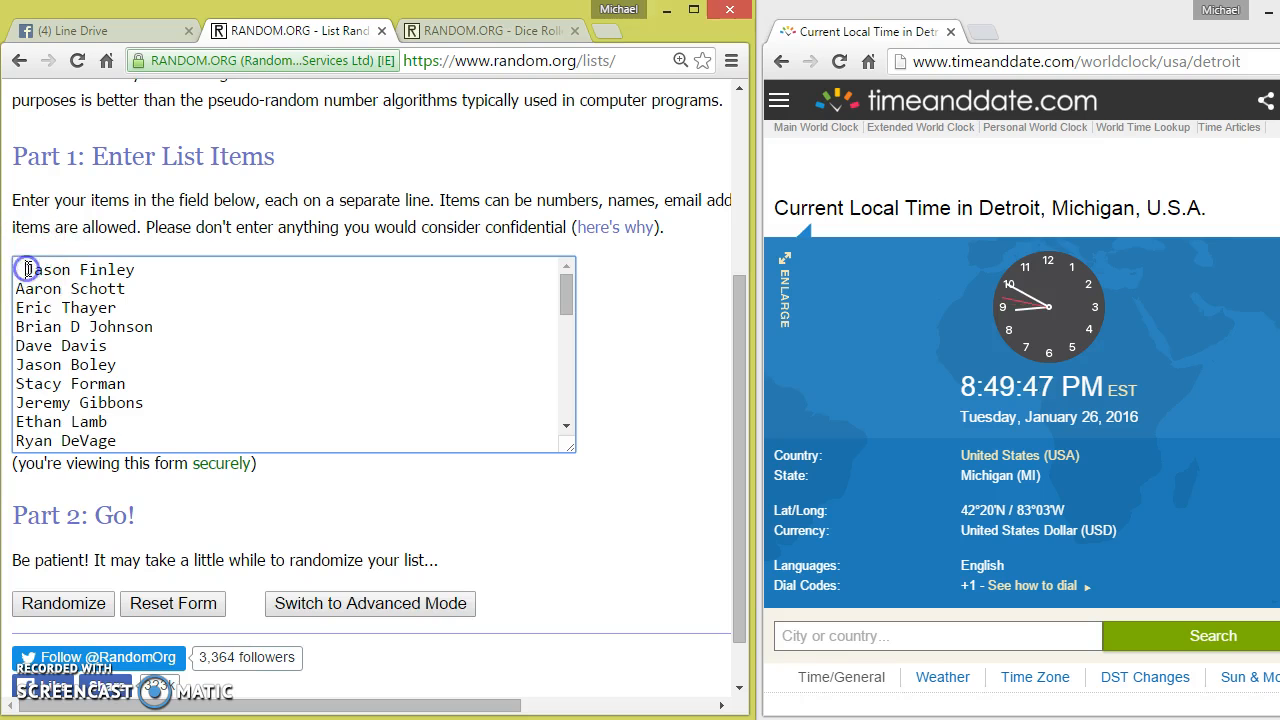
click(490, 32)
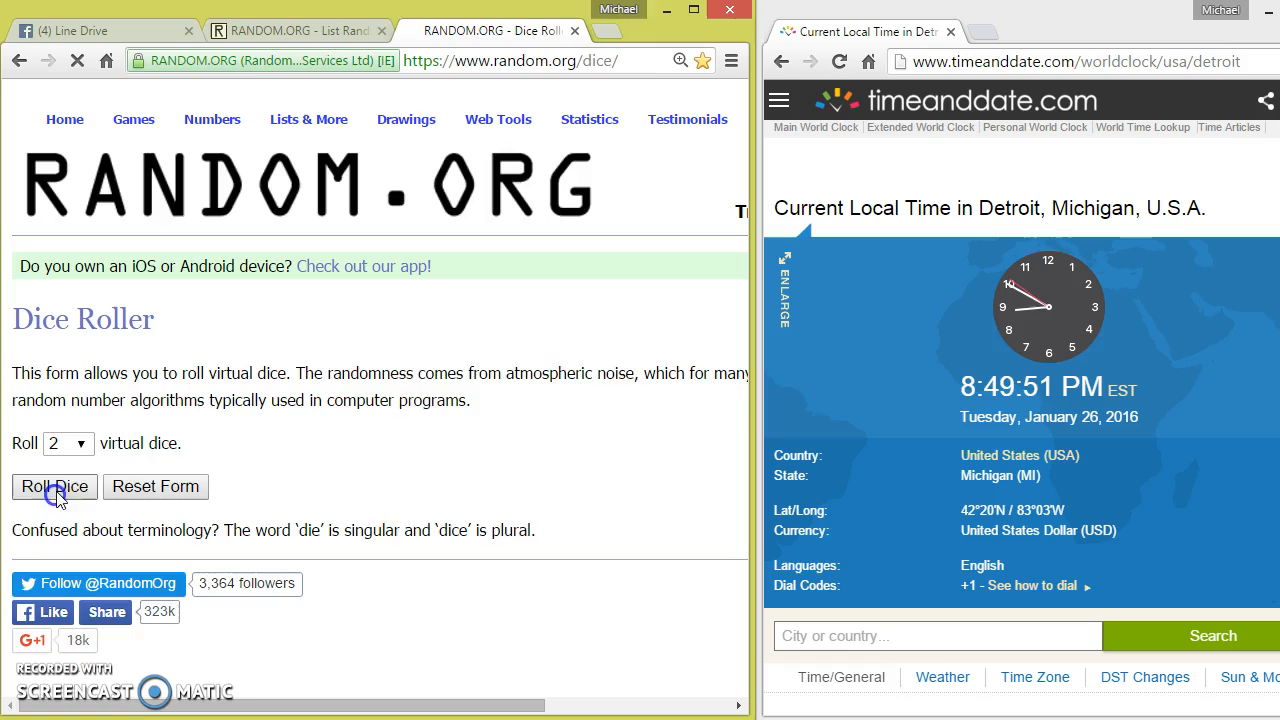
click(54, 488)
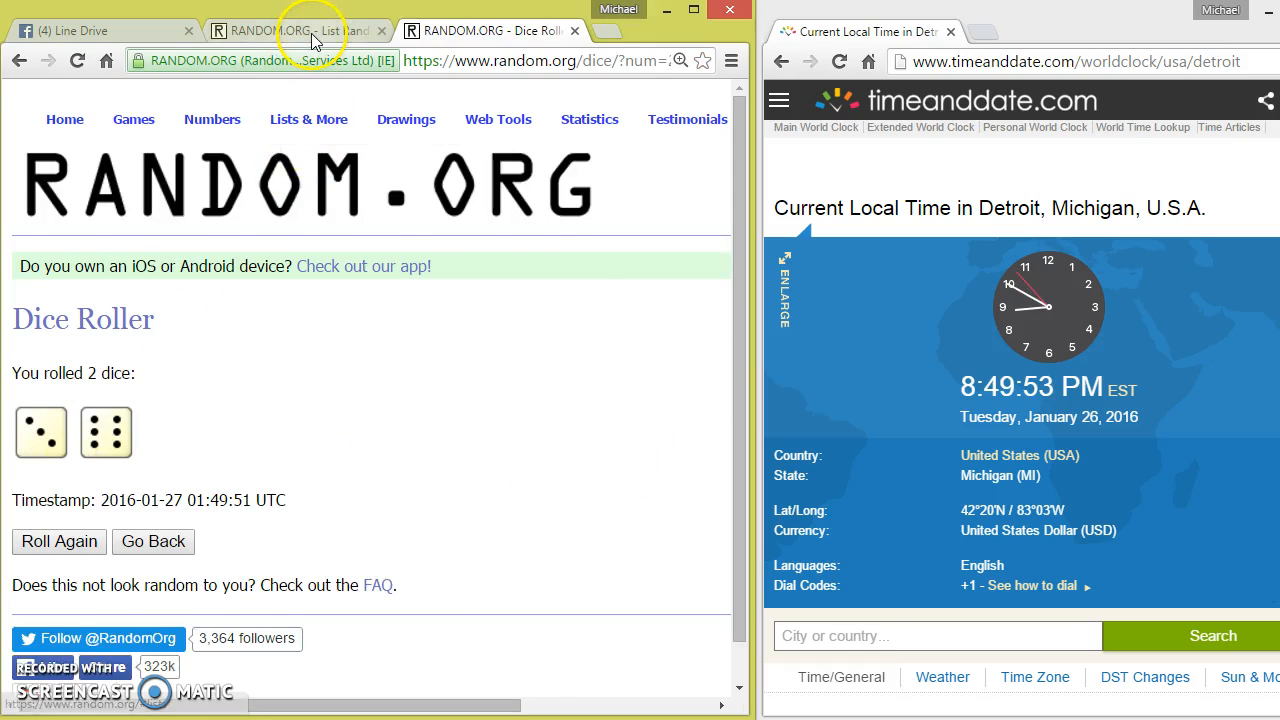
click(290, 30)
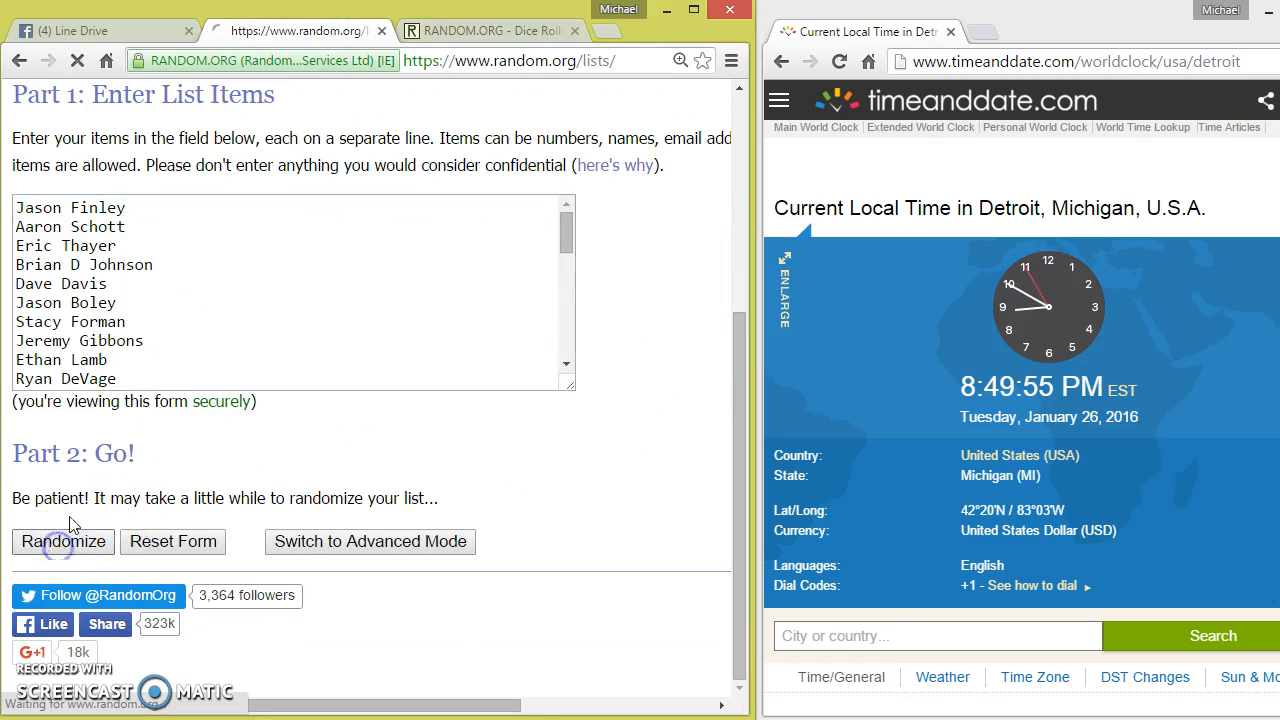
Randomize the 36-name list repeatedly until the randomization count passes seven.
click(64, 540)
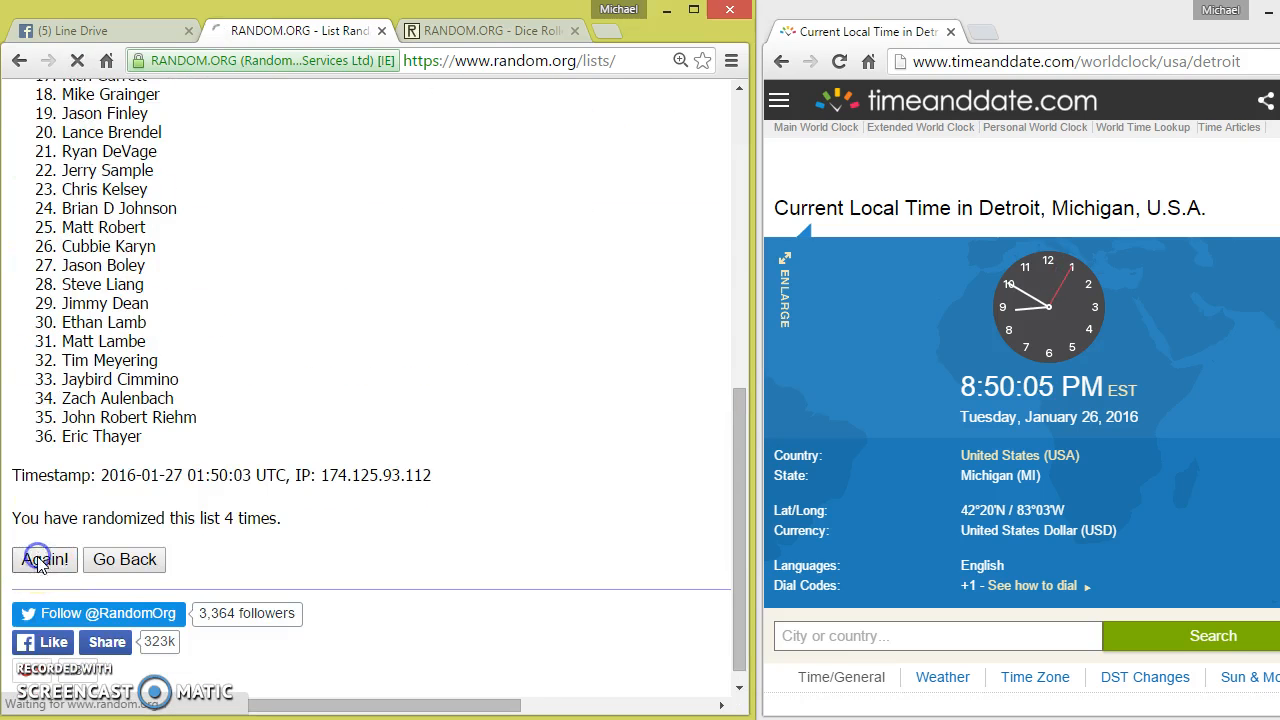
click(44, 560)
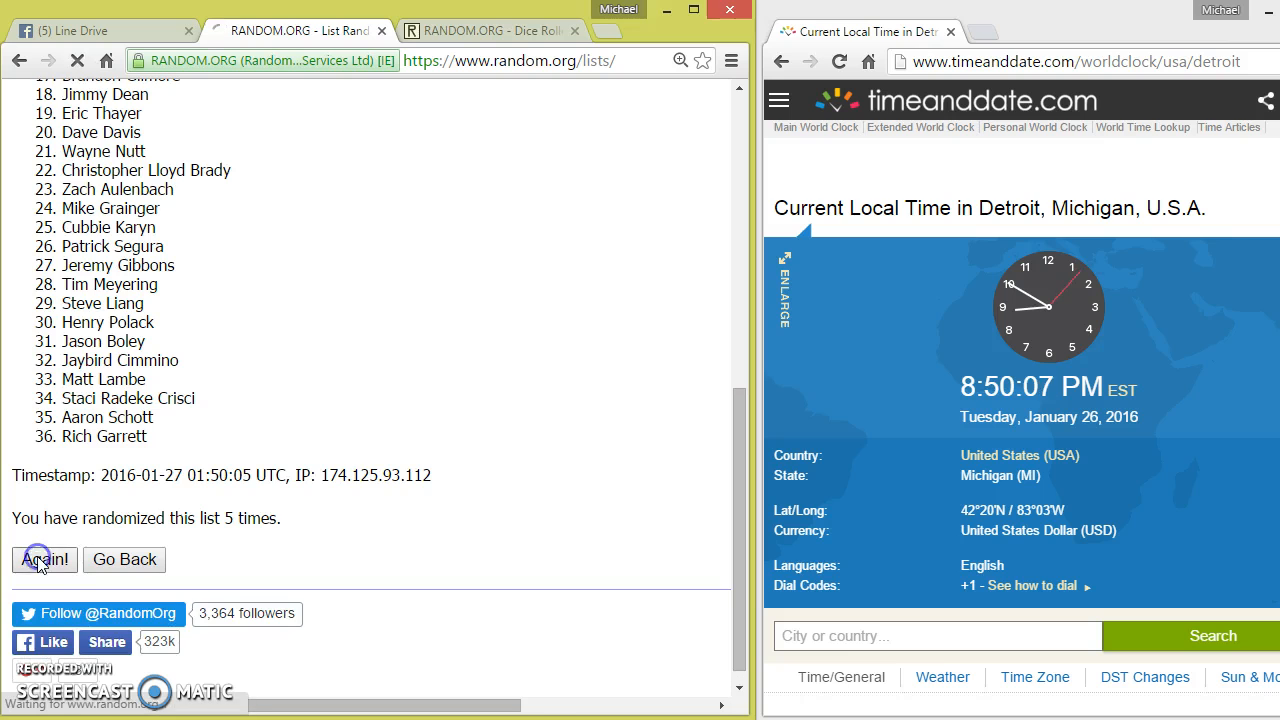
click(44, 560)
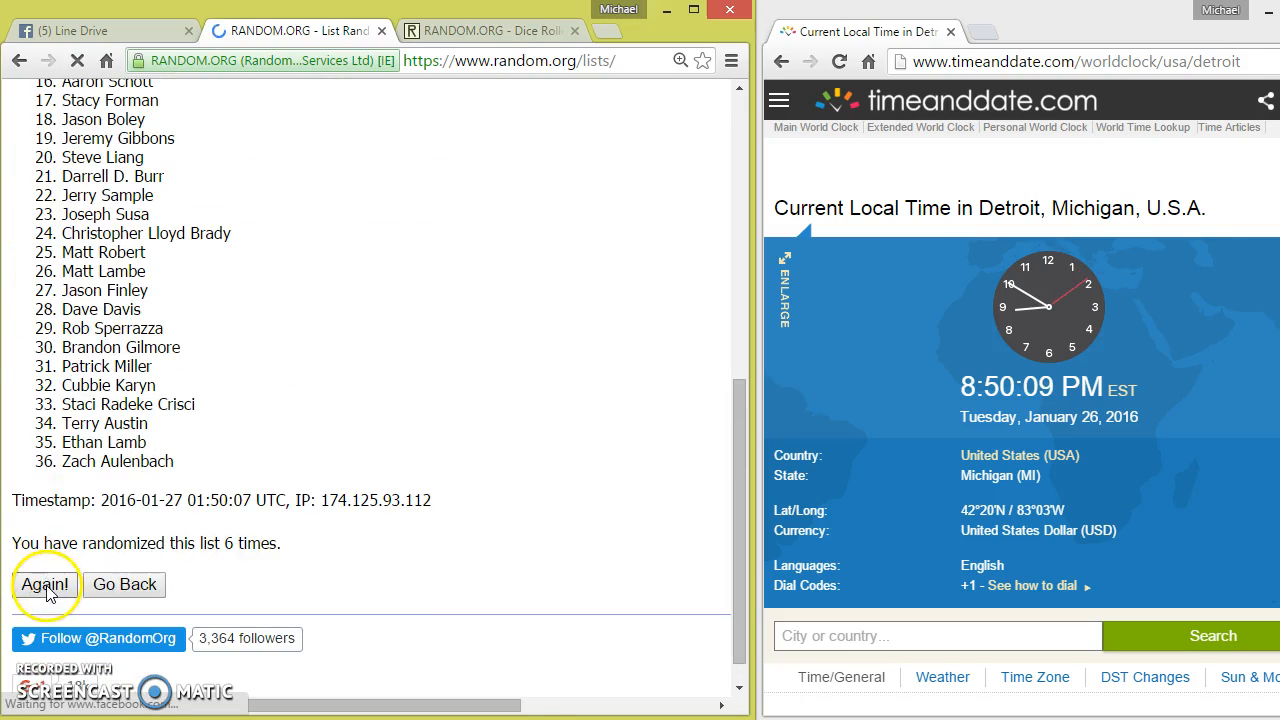
click(44, 584)
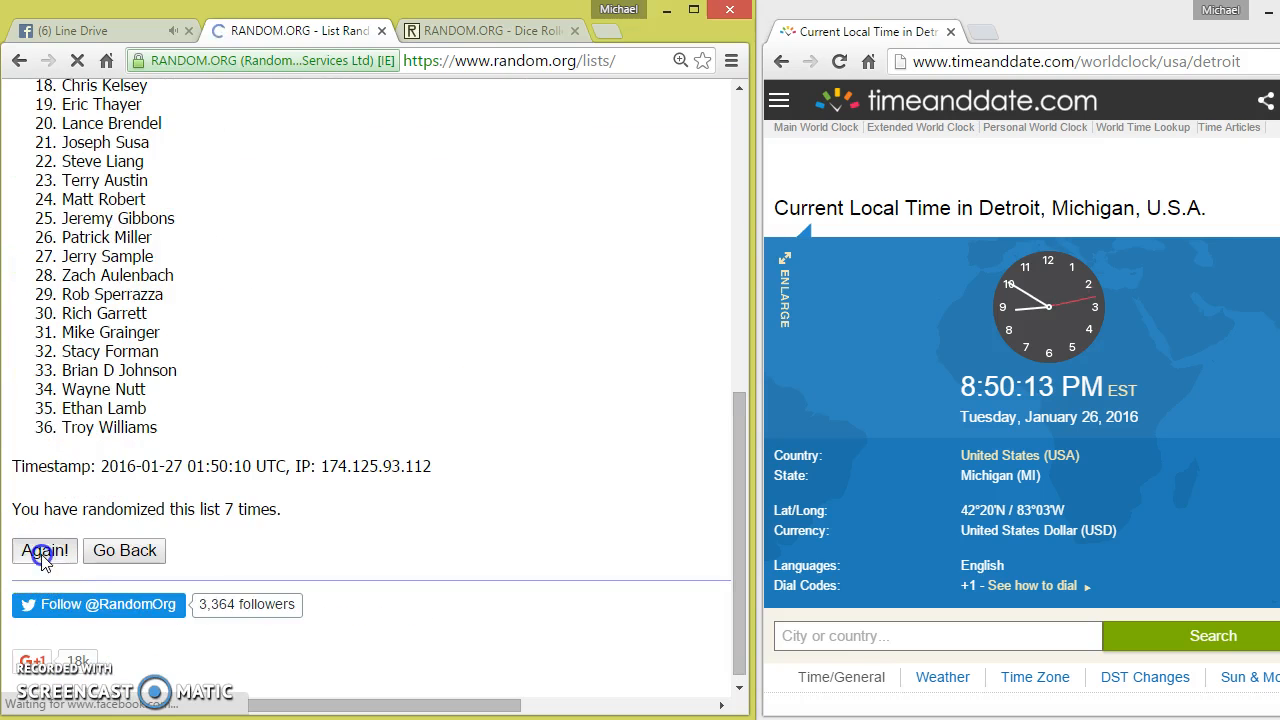
click(44, 550)
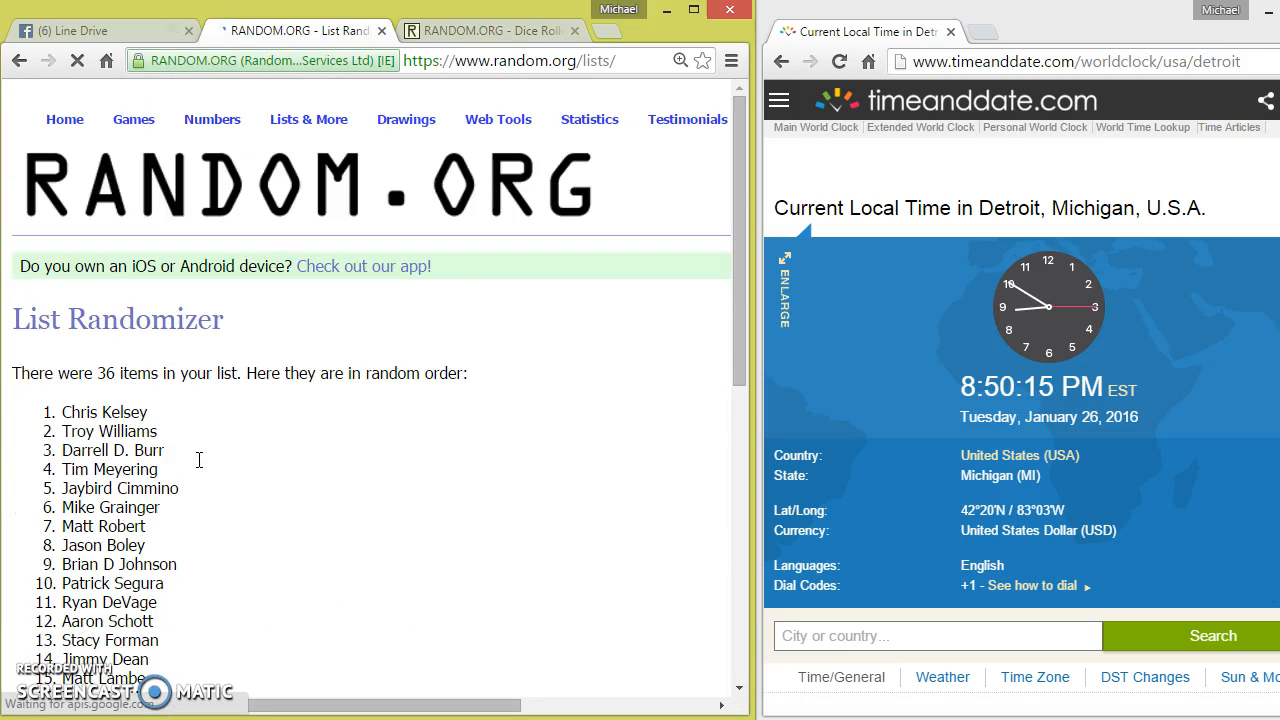
Recheck the dice total of 9 and randomize the list a ninth time to match it.
scroll(down, 3)
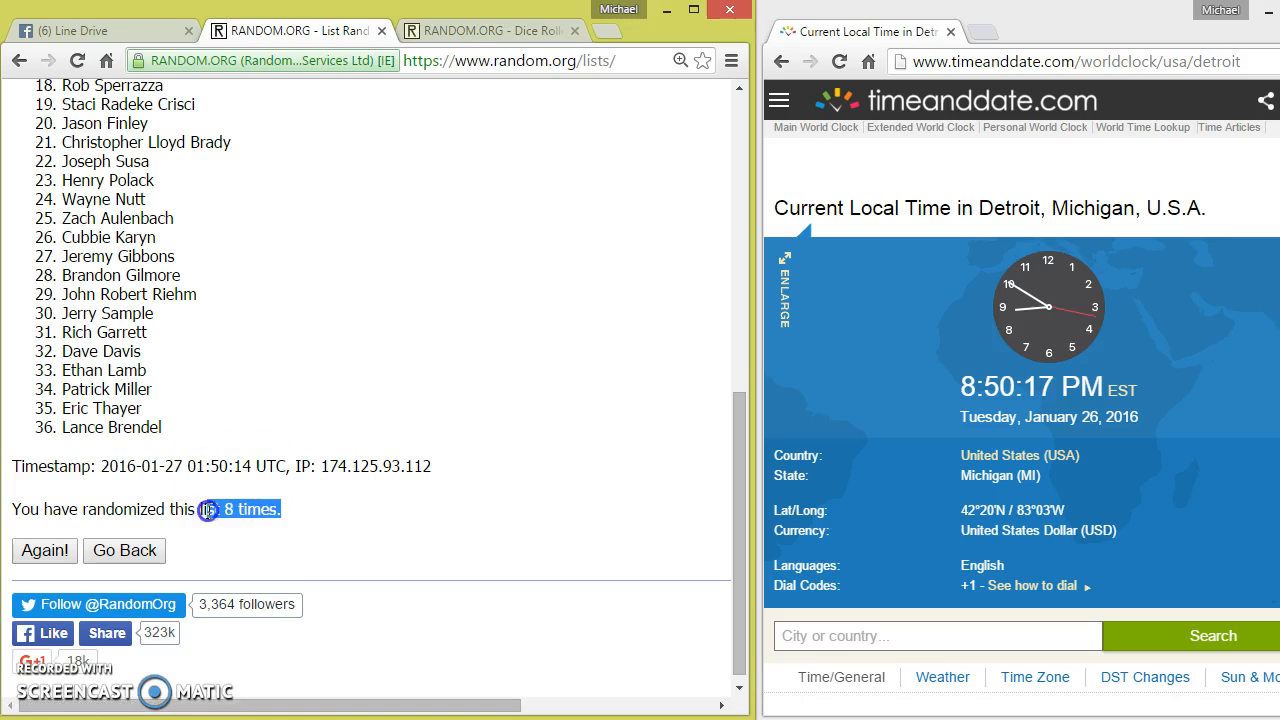
click(490, 32)
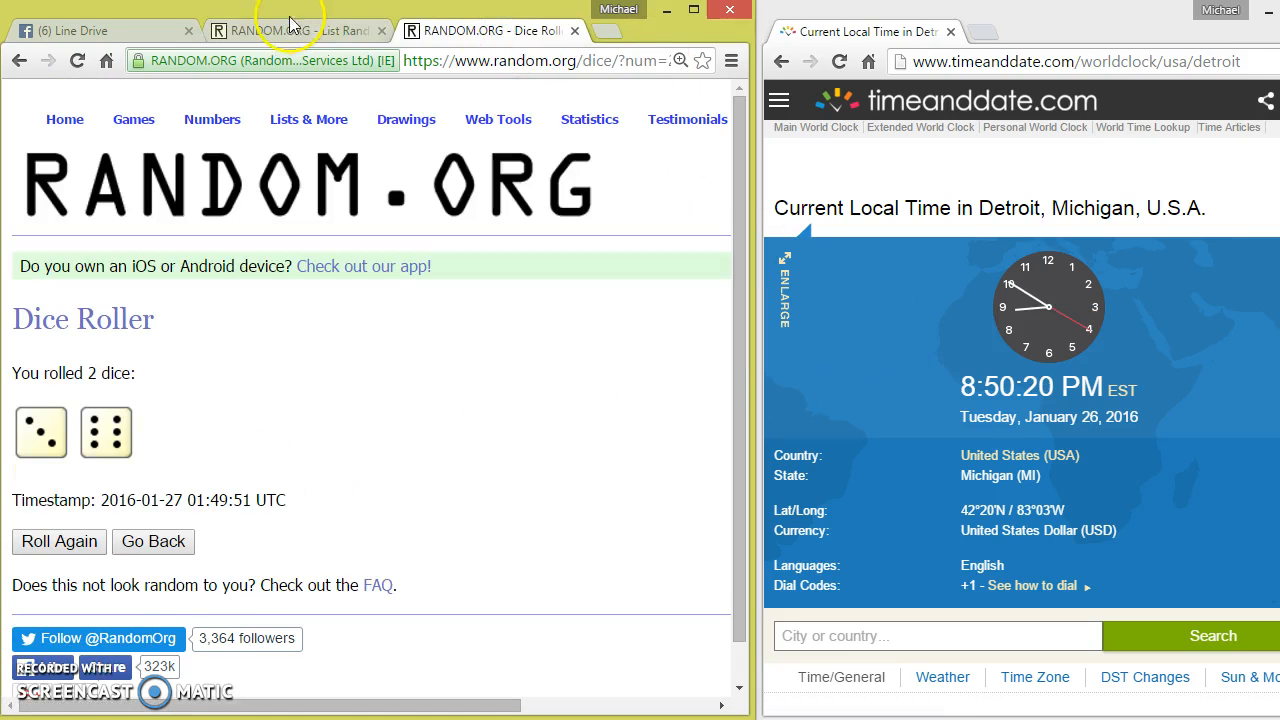
click(290, 30)
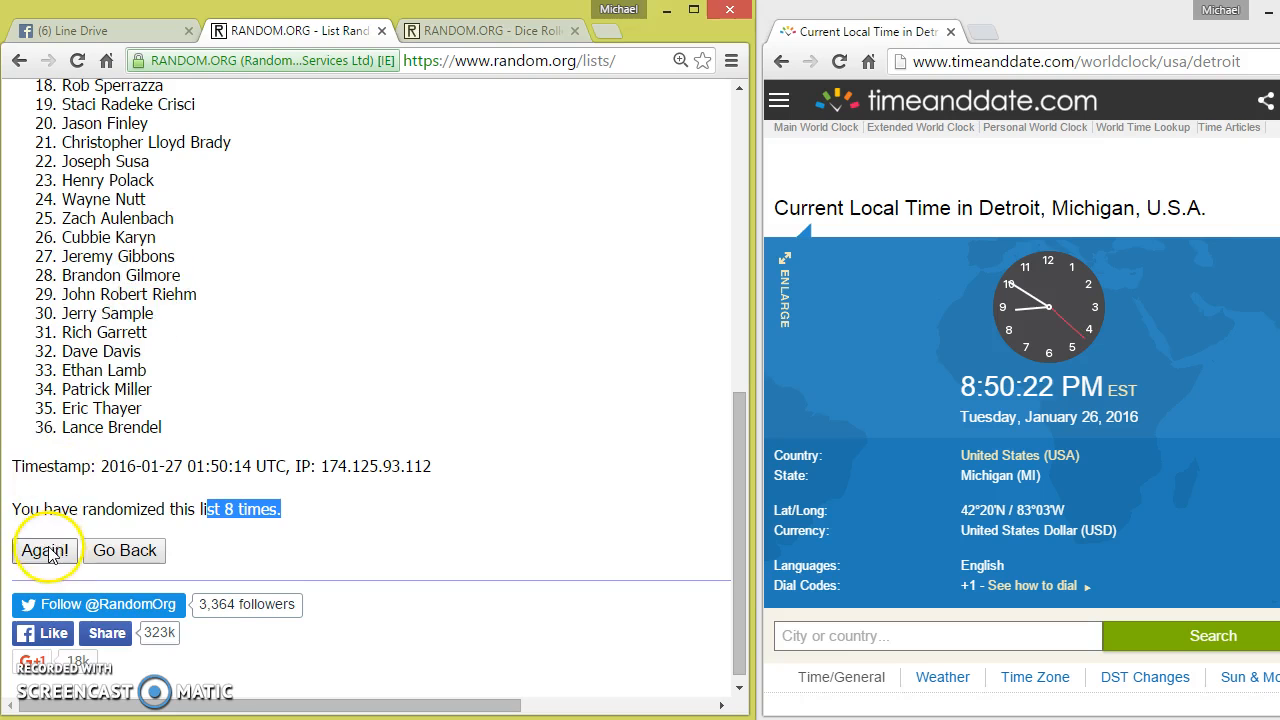
click(44, 550)
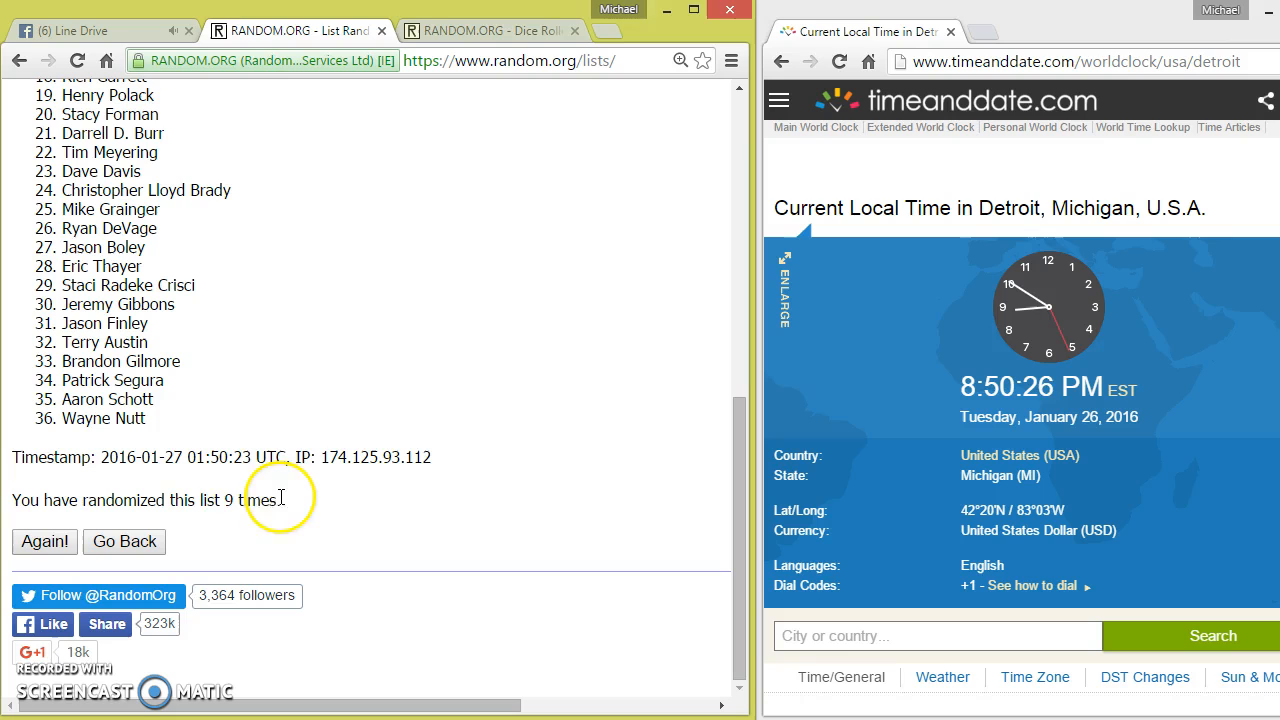
drag(164, 456, 284, 456)
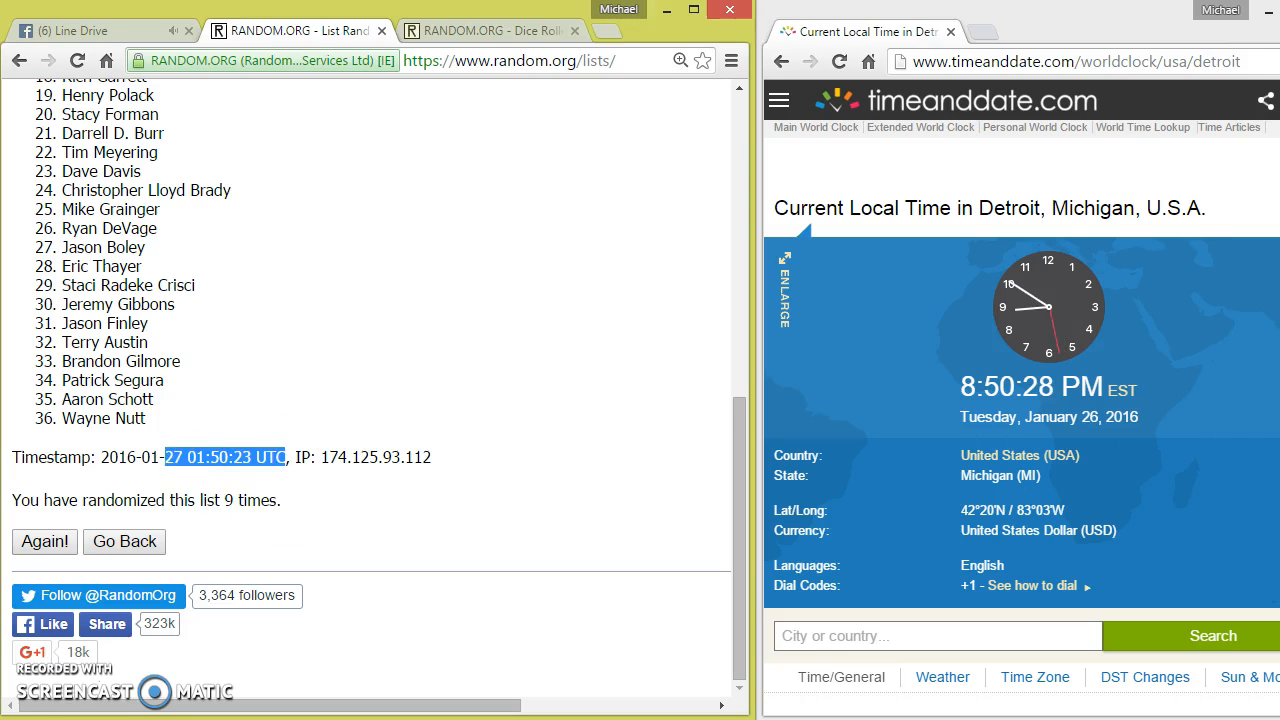
click(490, 32)
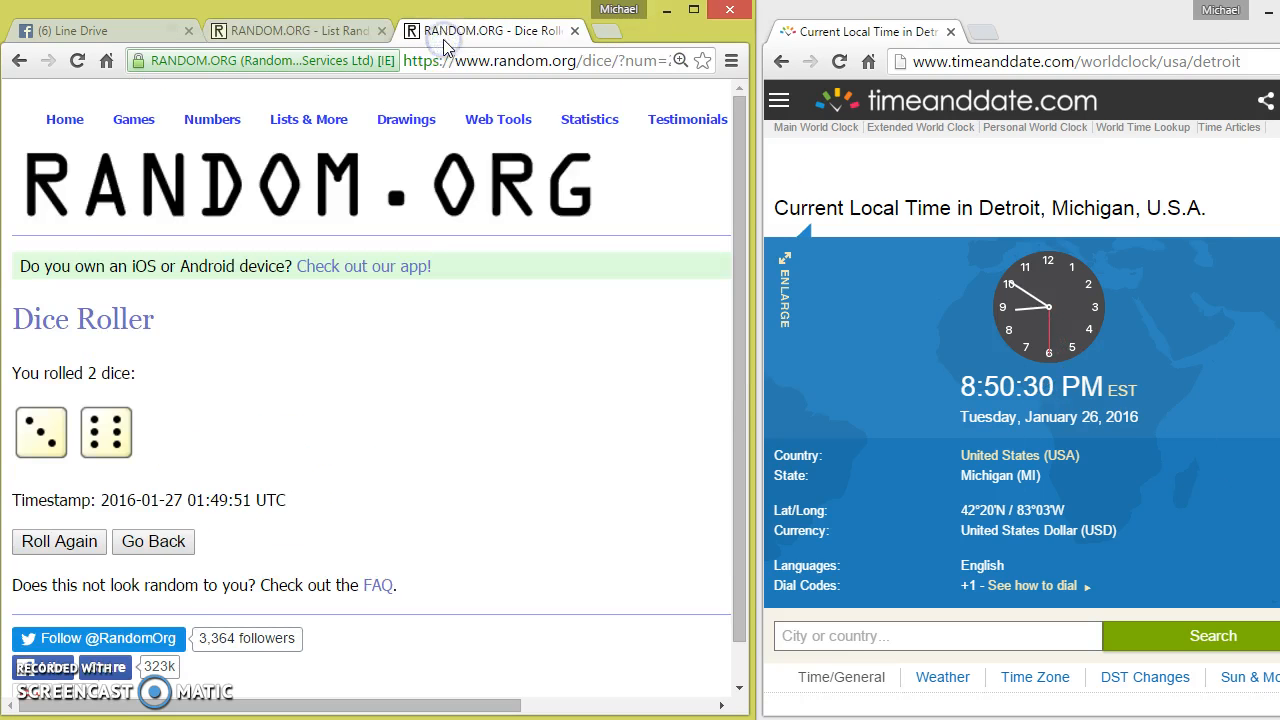
click(296, 32)
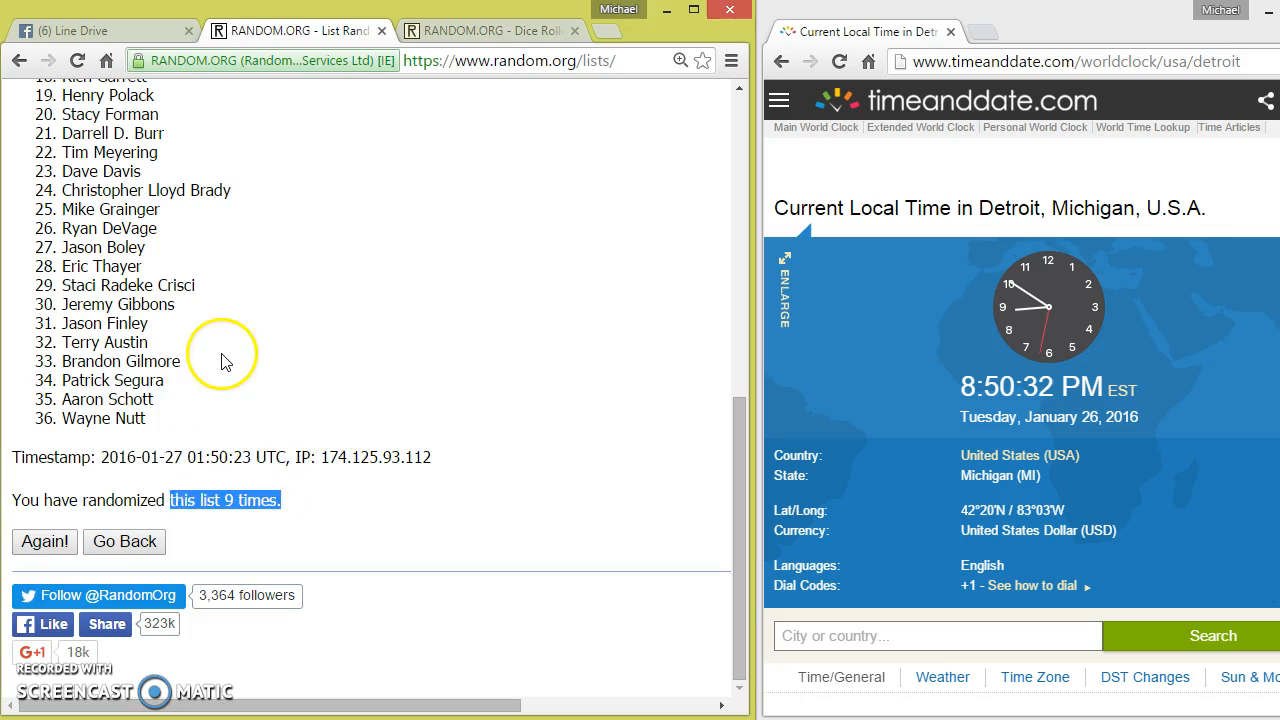